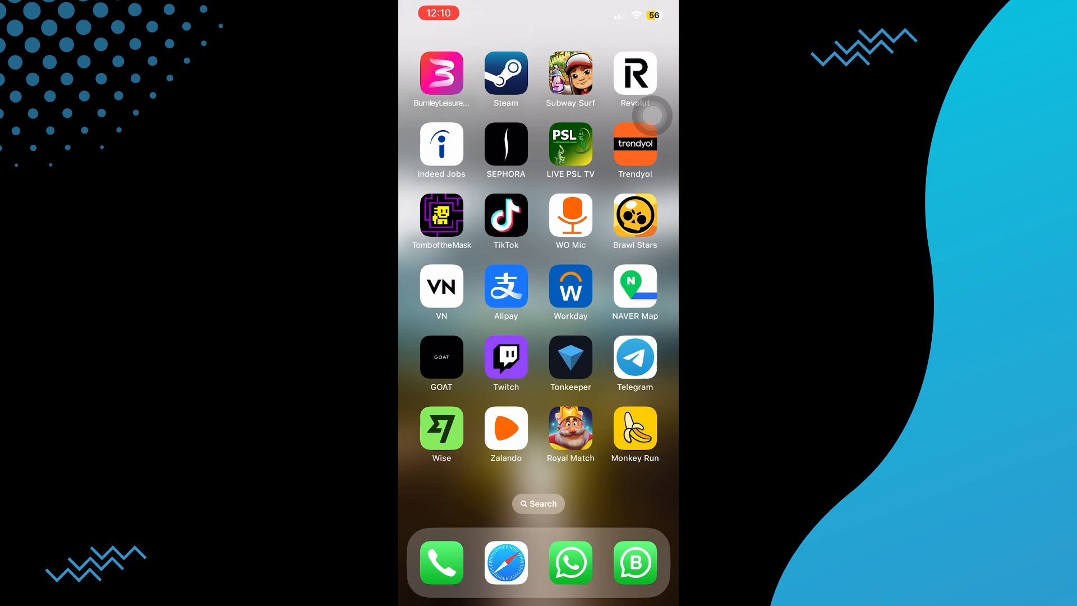
# Swipe across the Home Screen pages to reach the Settings icon.
pyautogui.hscroll(-3)
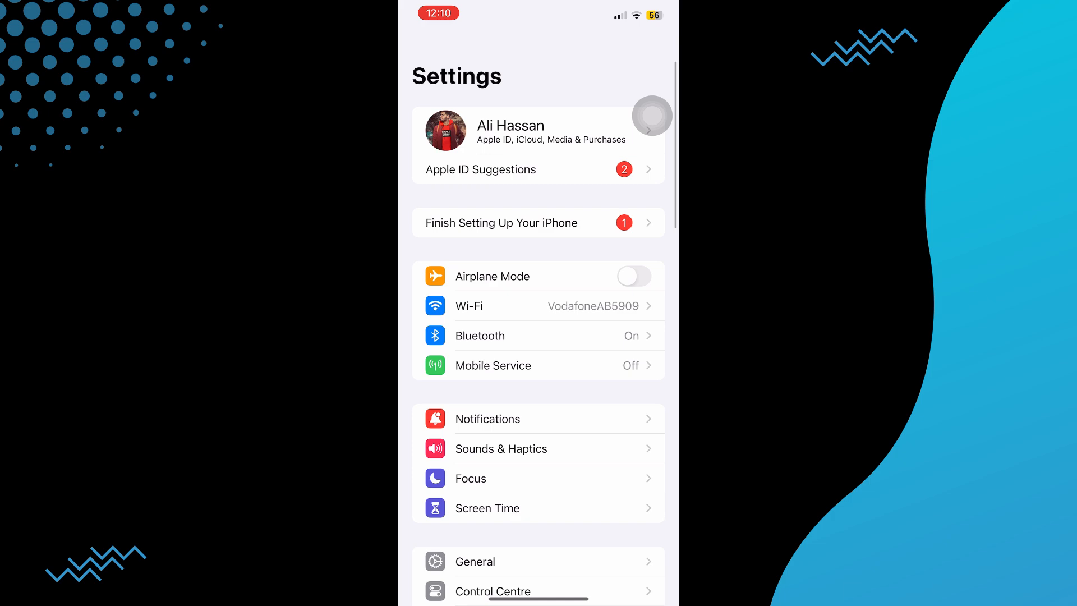
pyautogui.click(469, 305)
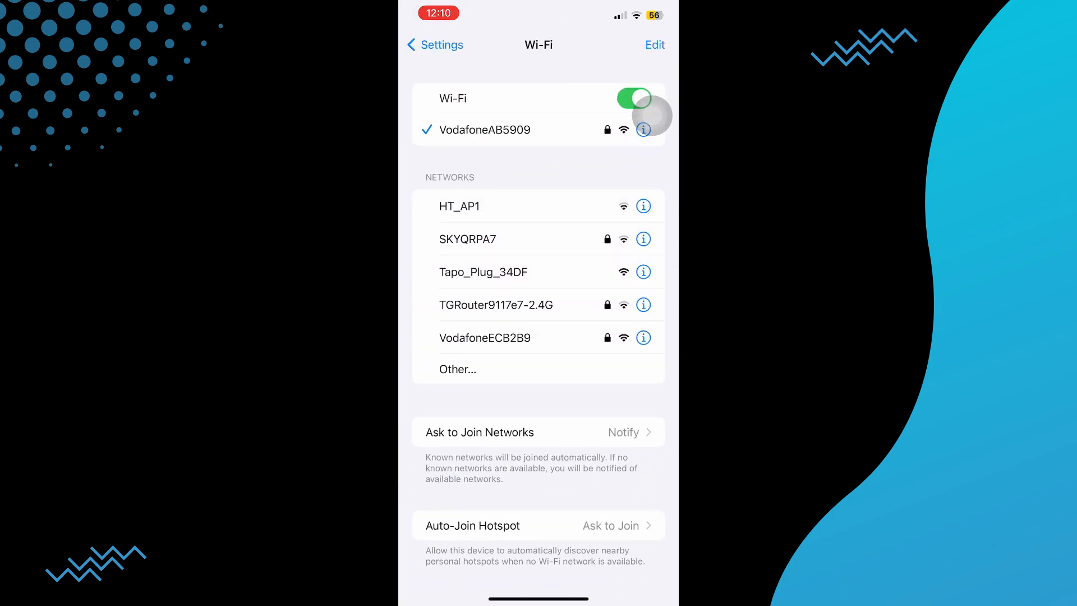
pyautogui.click(434, 45)
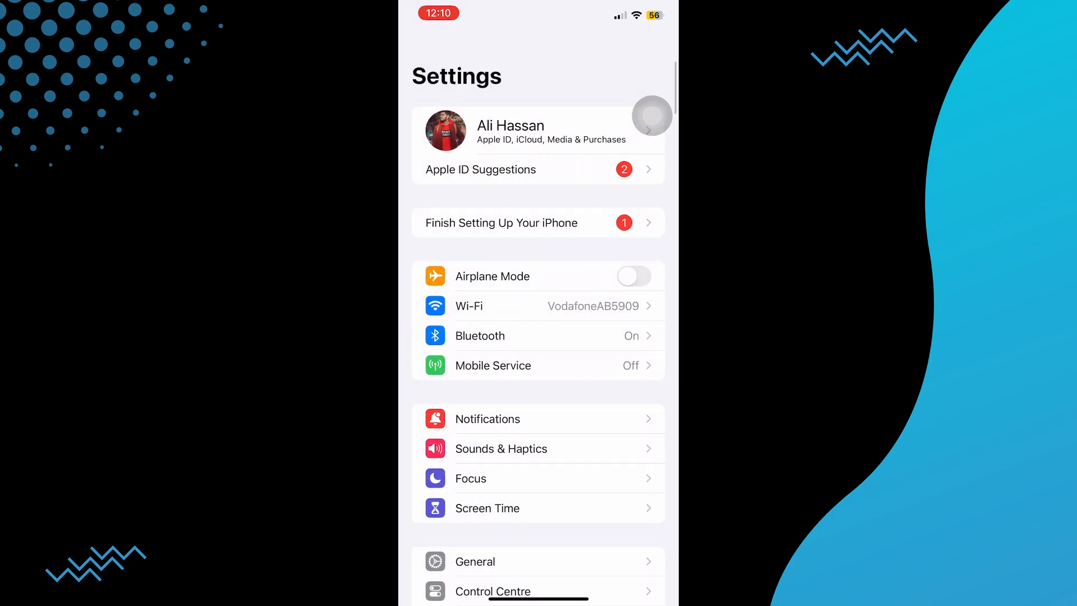
pyautogui.click(493, 365)
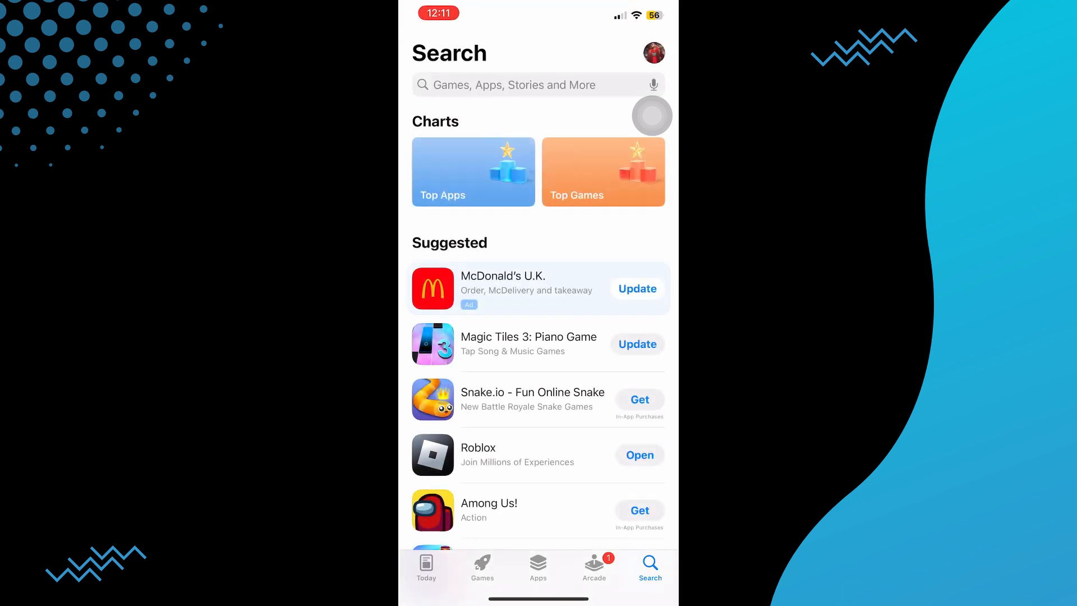
# Search the App Store for 'tr' to look up the app.
pyautogui.write('tr')
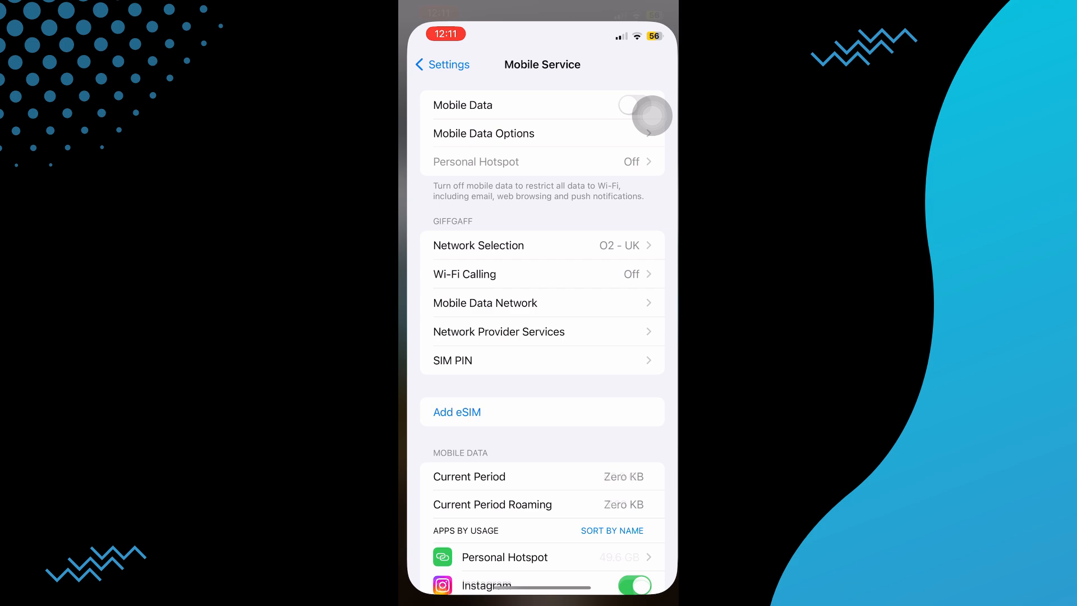
# Return from Mobile Service to the main Settings list and scroll toward General.
pyautogui.click(442, 65)
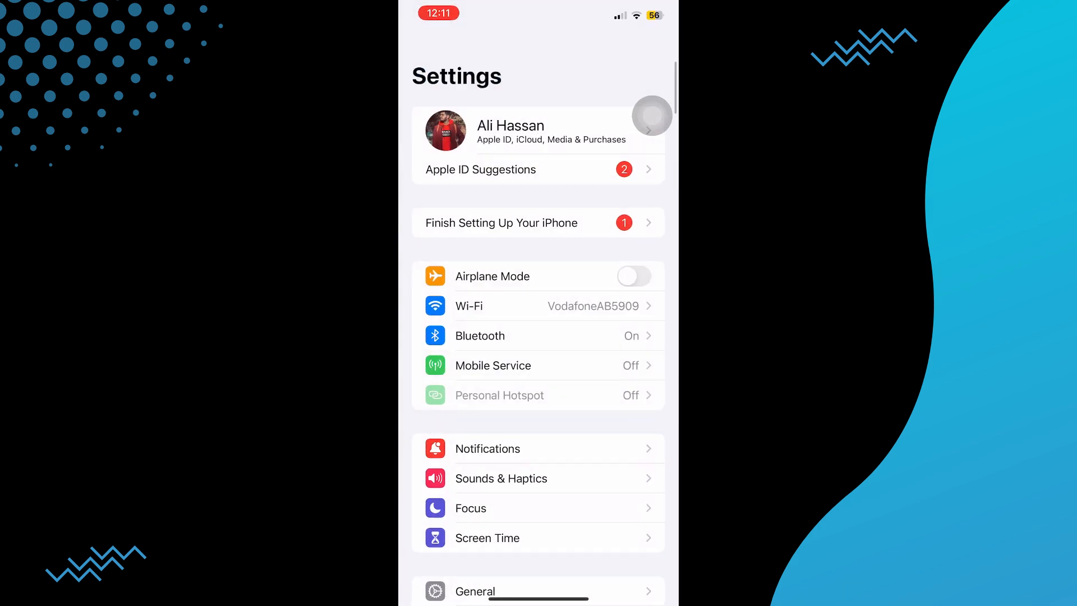
pyautogui.scroll(-3)
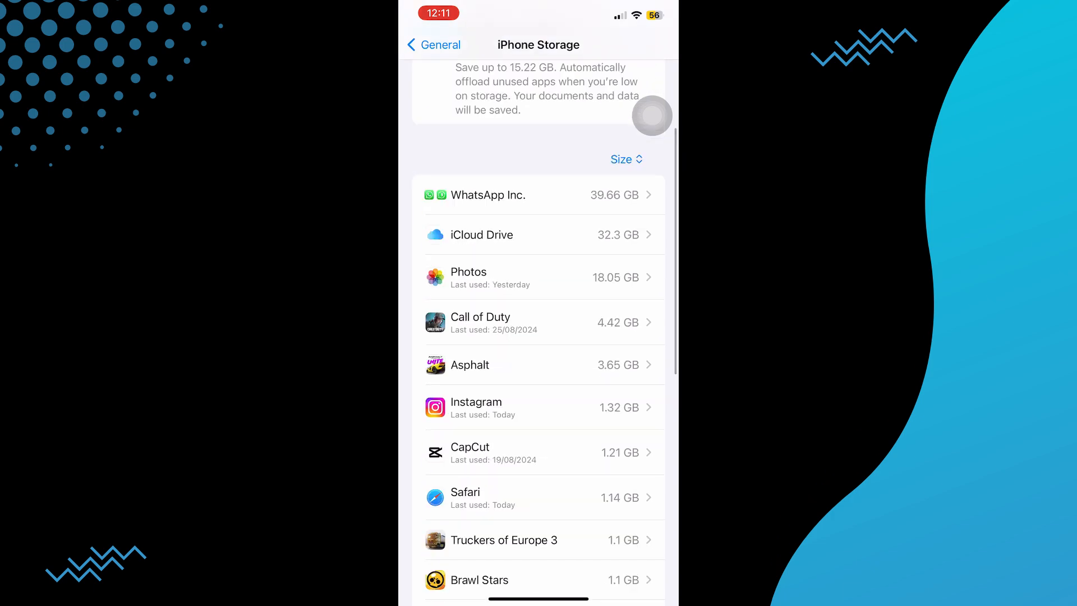
# Scroll the iPhone Storage app list and expand it with Show All.
pyautogui.scroll(-3)
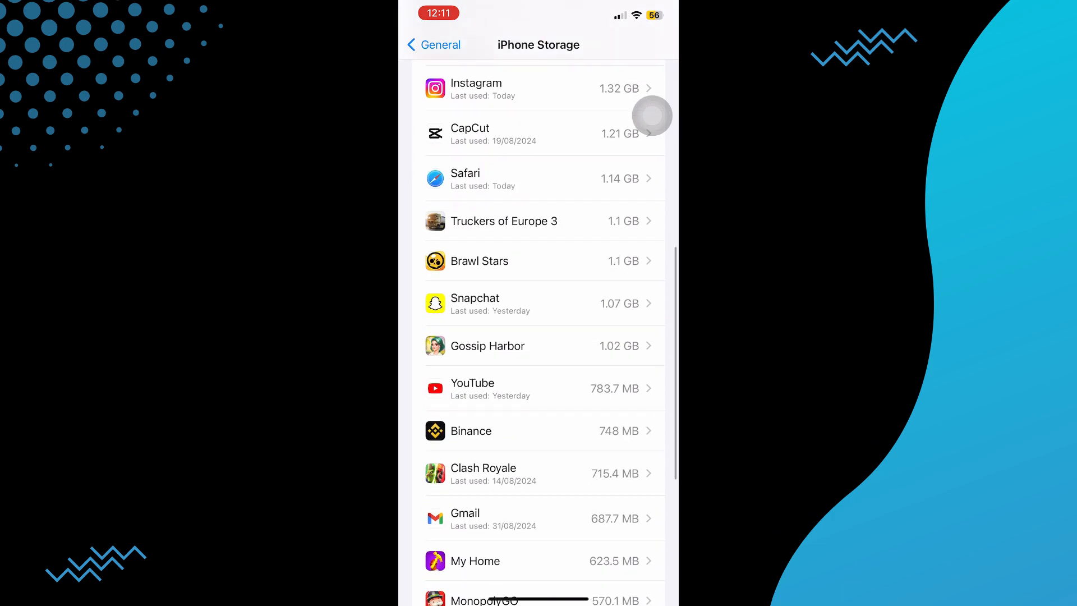
pyautogui.scroll(-3)
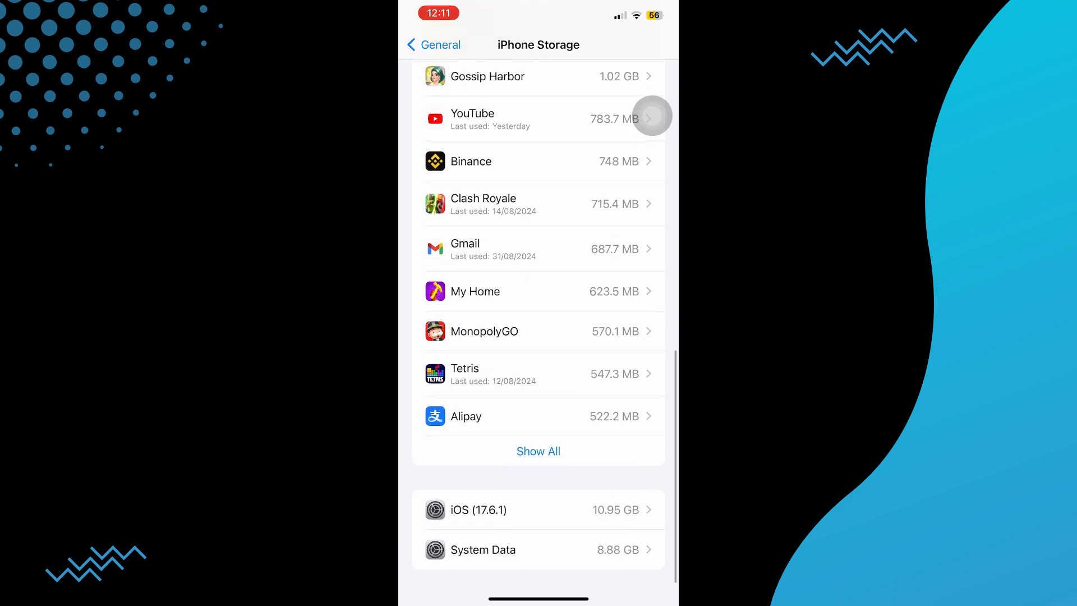
pyautogui.click(484, 330)
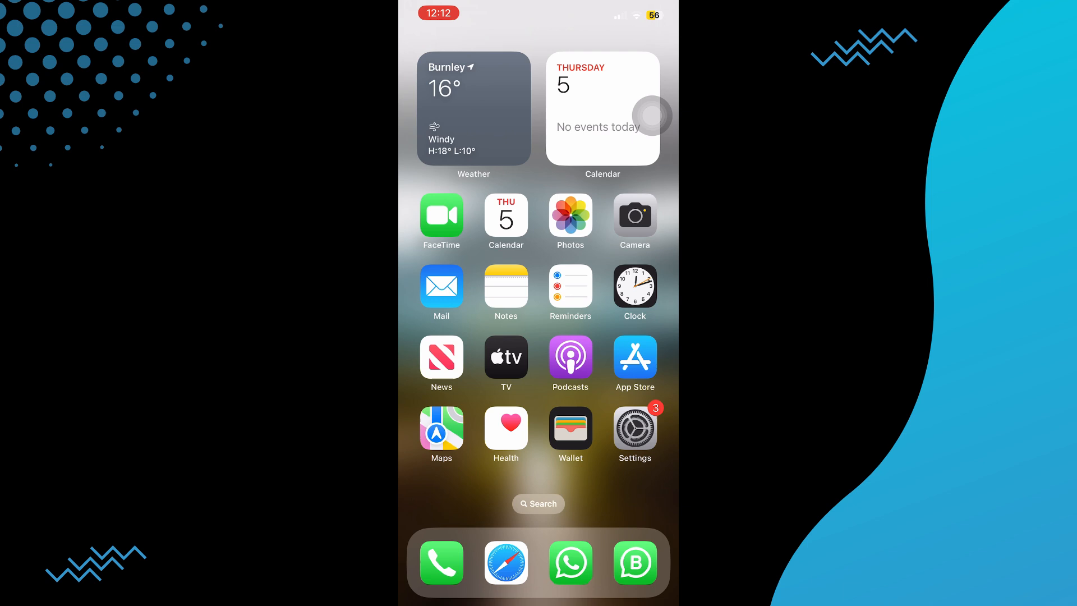
# Swipe to the second Home Screen page with Gmail, Temu and Call of Duty.
pyautogui.hscroll(-3)
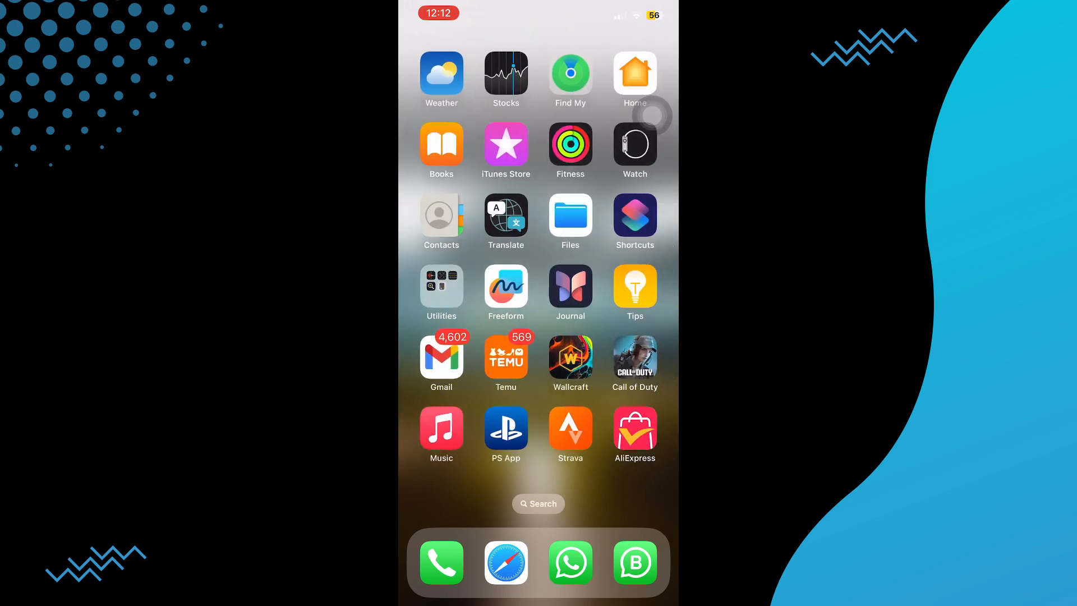